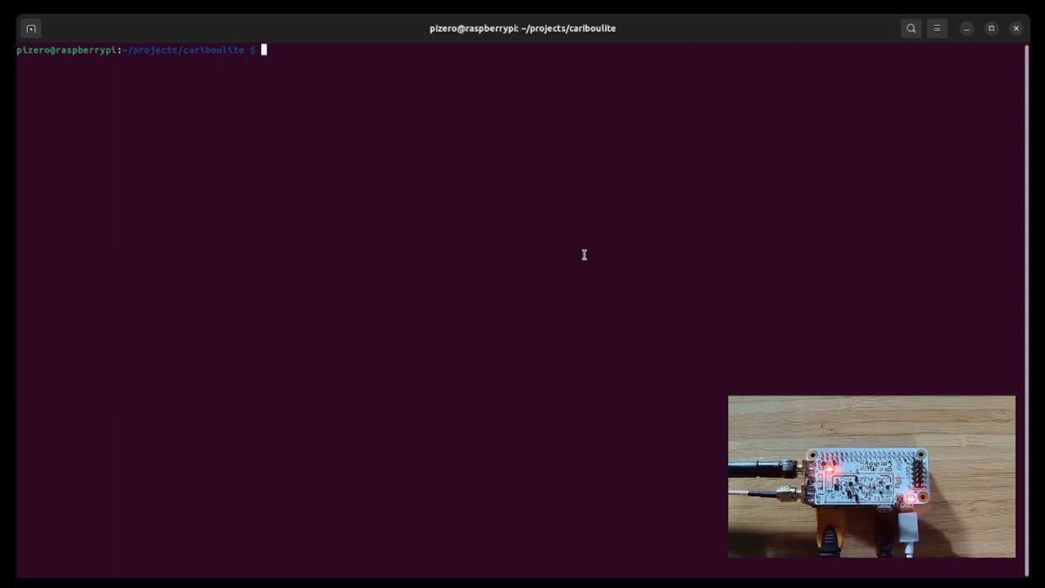
# Step: Change into examples/cpp and delete the old build folder with 'rm -R build'
pyautogui.write('cd')
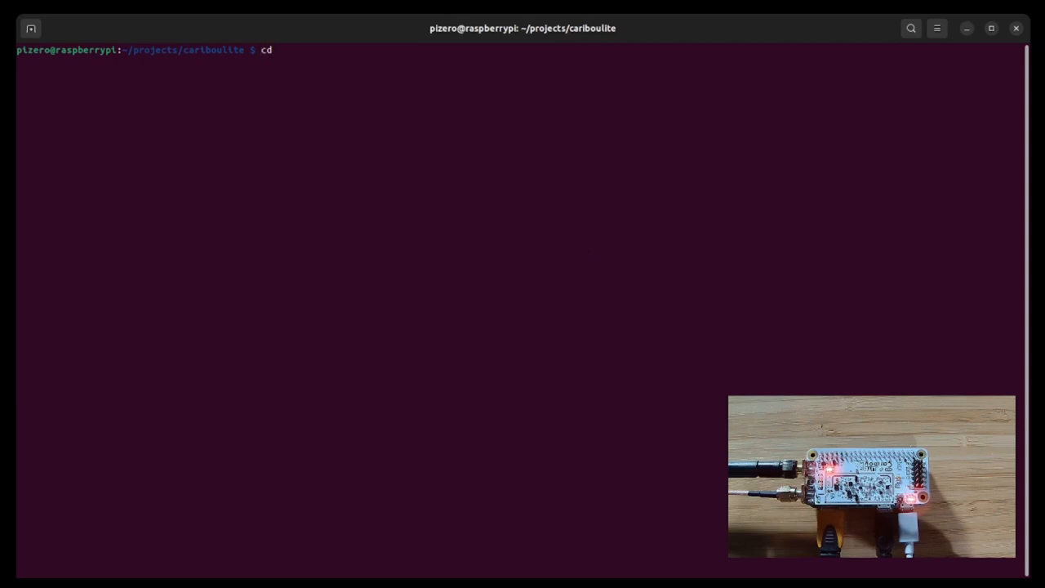
pyautogui.write('examples/')
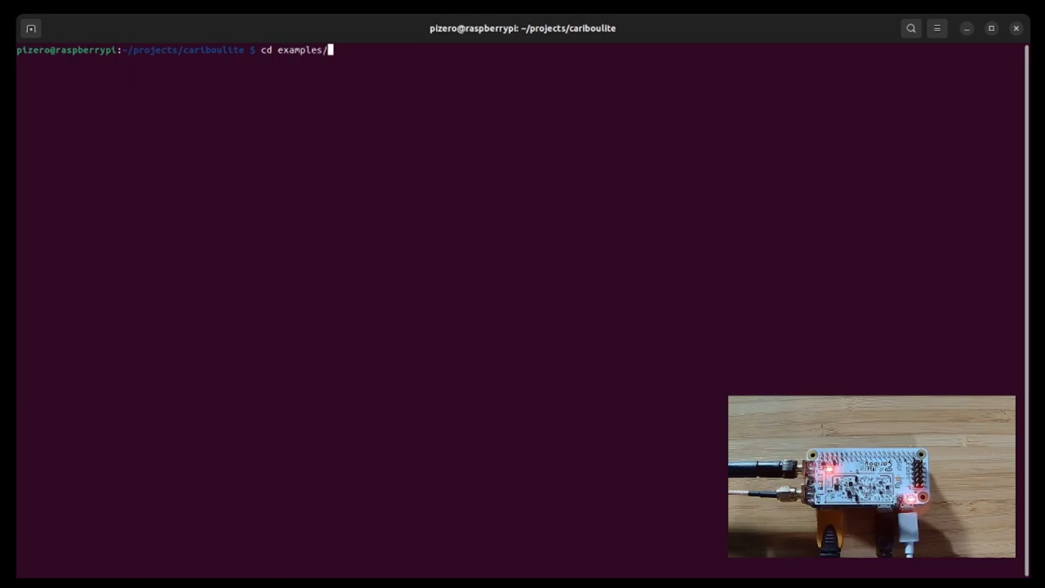
pyautogui.write('cp')
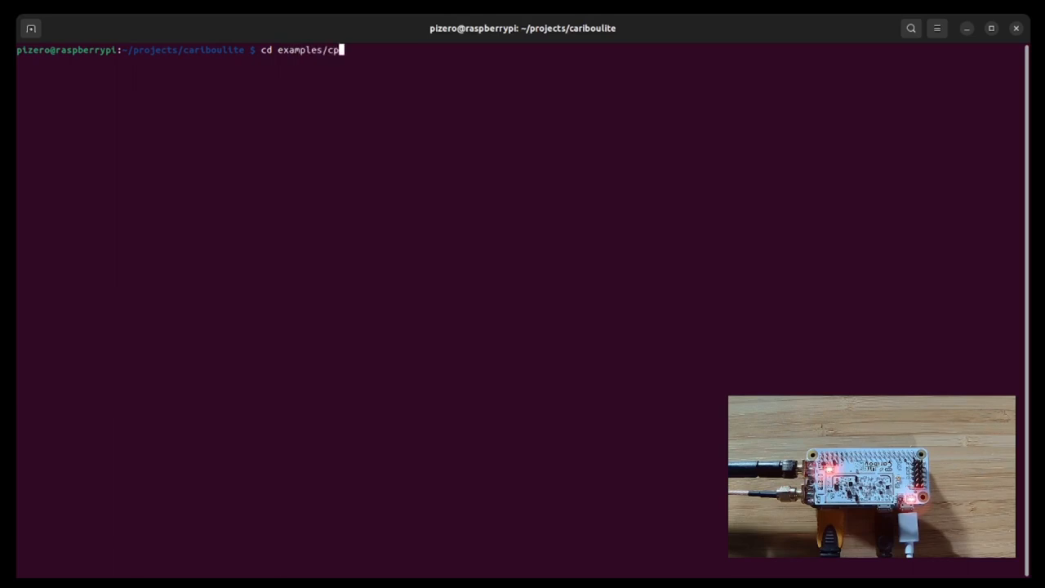
pyautogui.write('p/b')
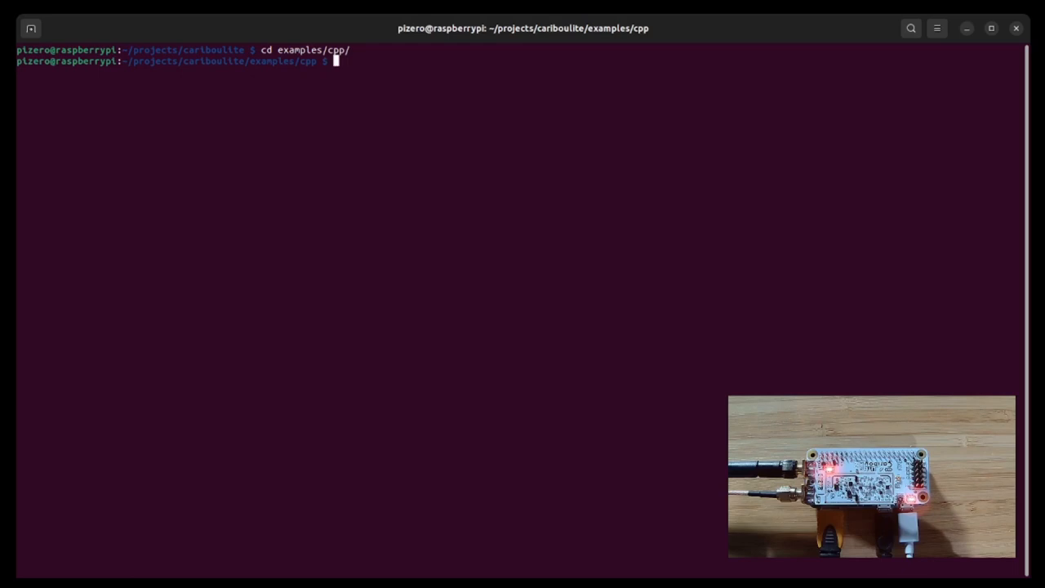
pyautogui.write('rm -R')
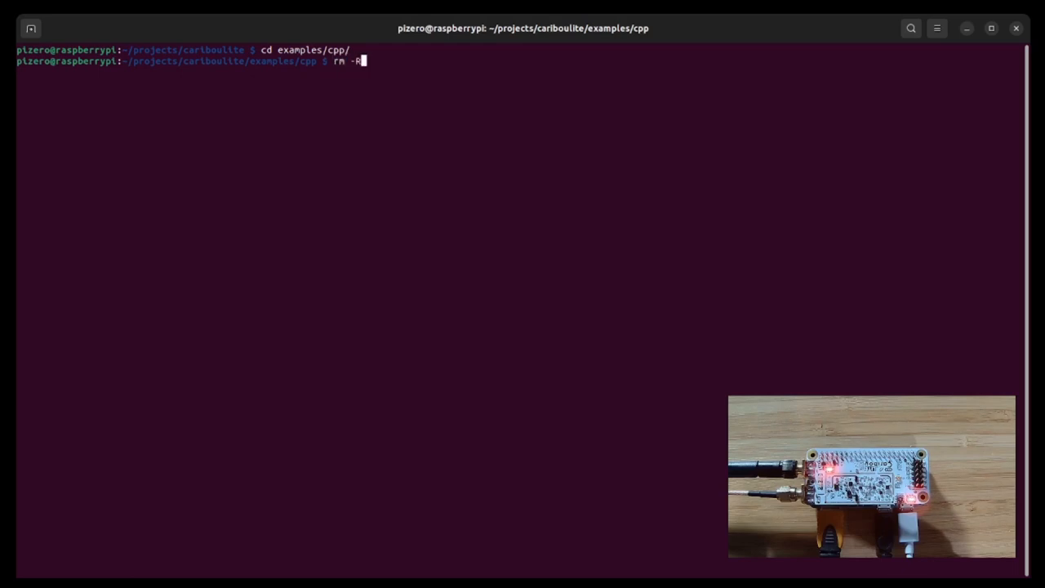
pyautogui.write('build')
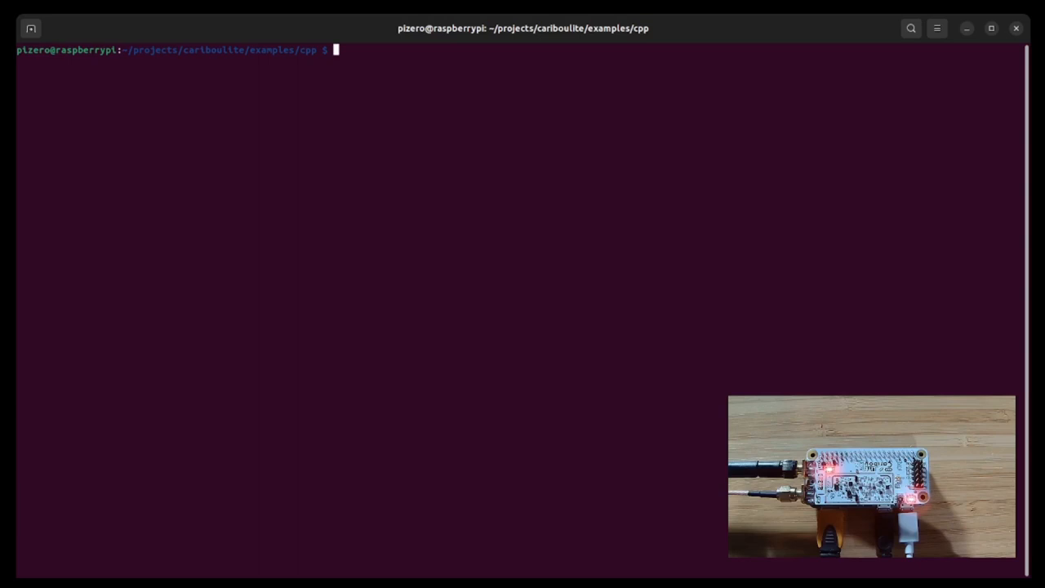
# Step: Create an empty build folder, enter it, and run 'cmake ../' to configure
pyautogui.write('ll')
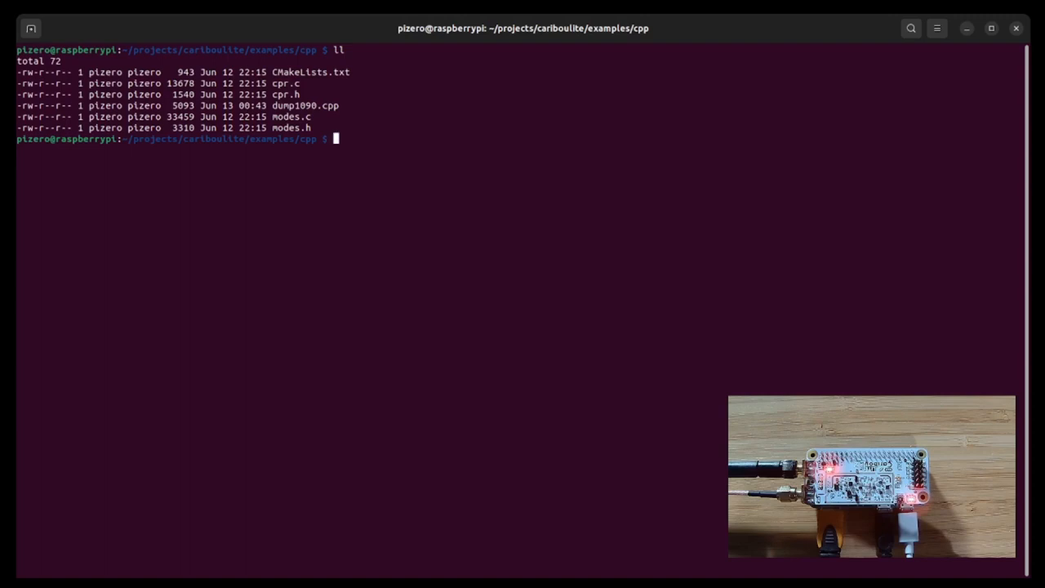
pyautogui.write('mkdir build')
pyautogui.write('cd build/')
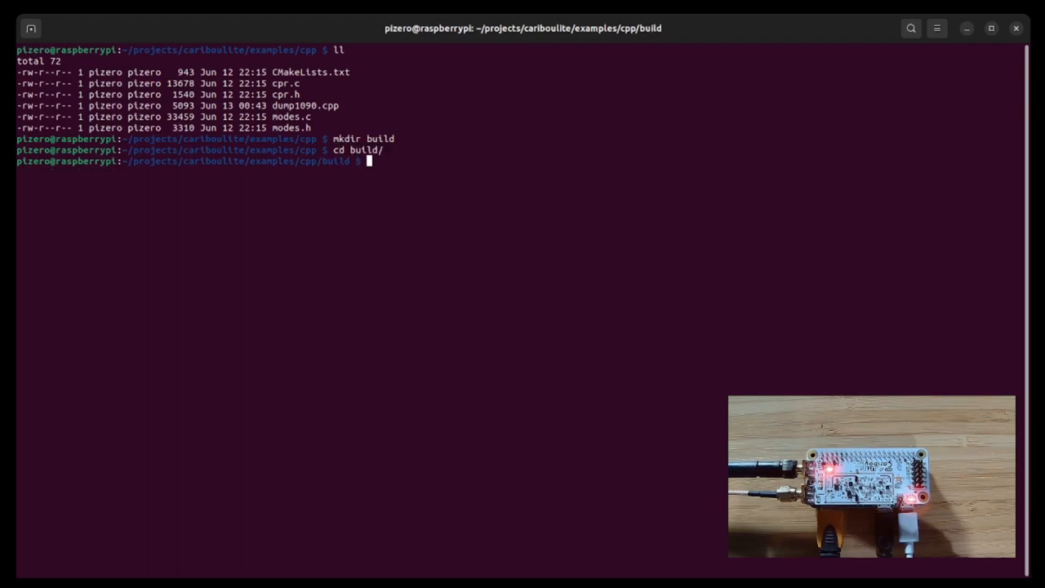
pyautogui.write('ll')
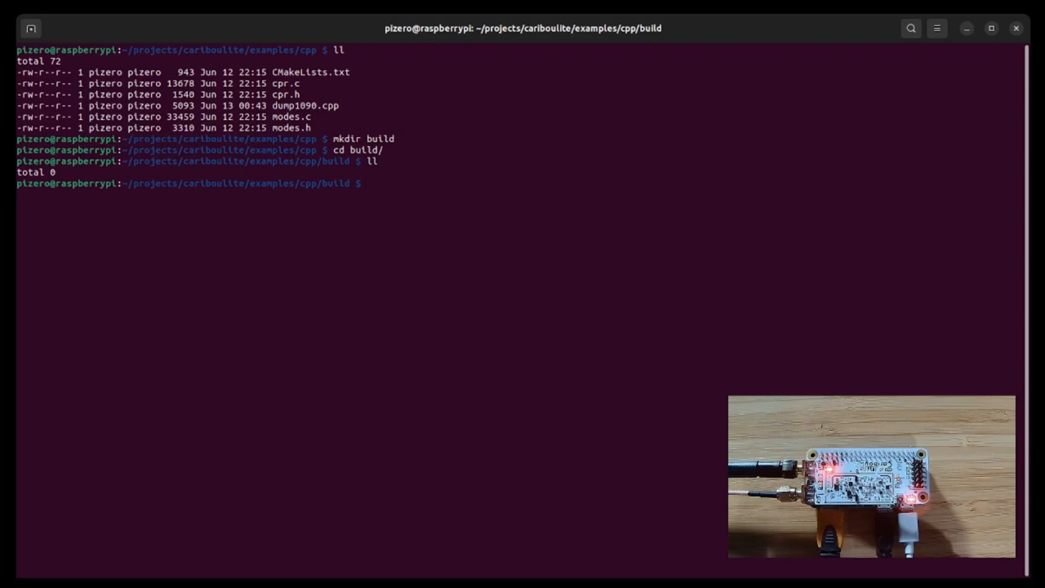
pyautogui.write('cmake ../')
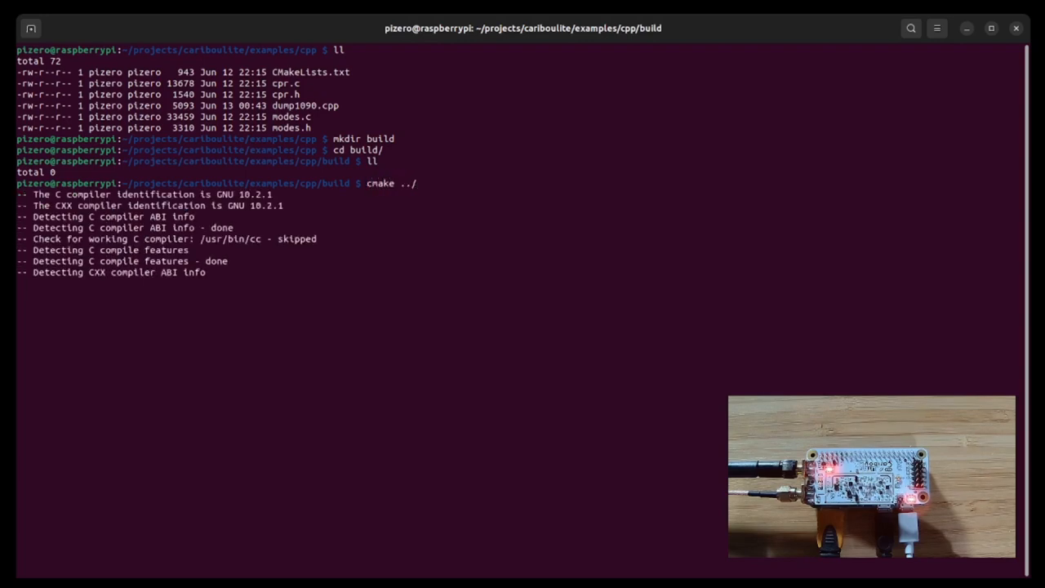
# Step: Run 'make' to build caribou_dump1090 and list the build folder contents
pyautogui.write('ma')
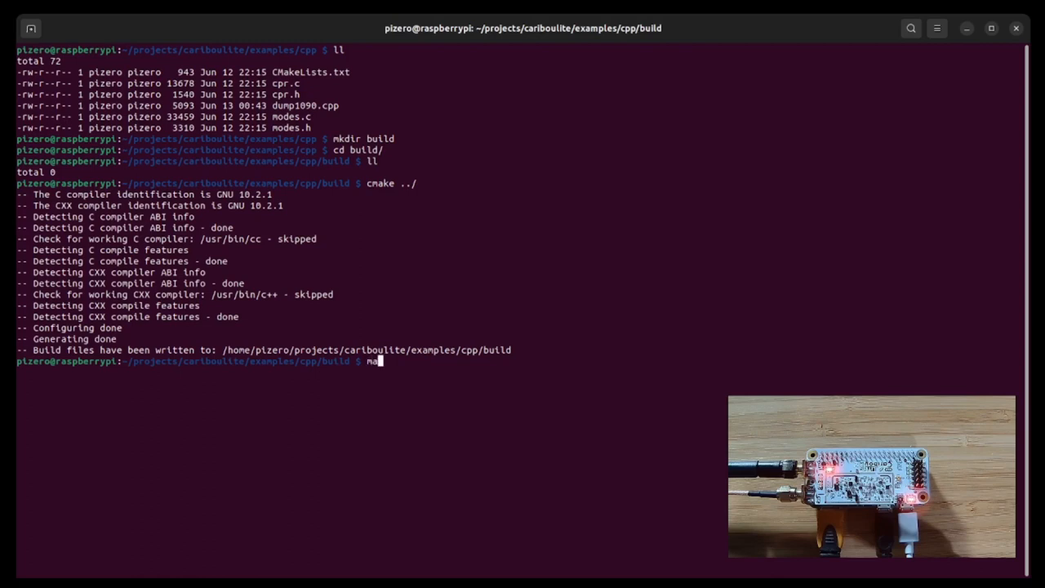
pyautogui.press('Return')
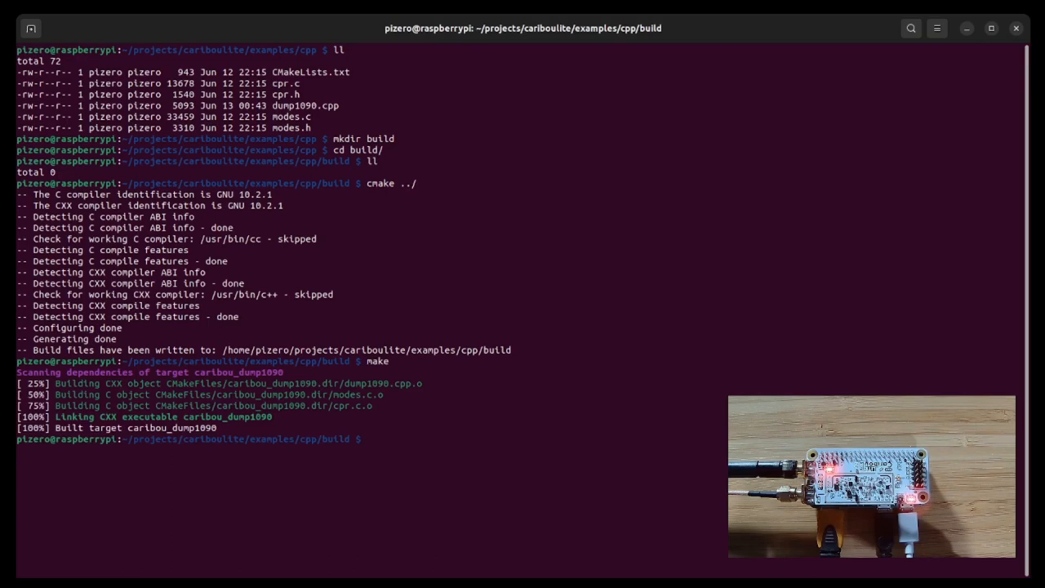
pyautogui.write('ll')
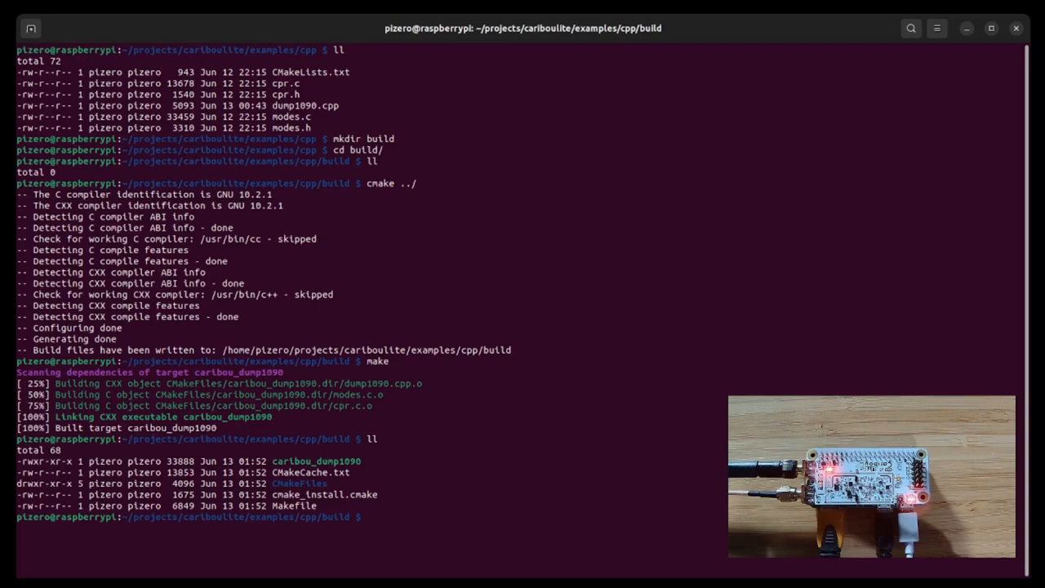
# Step: Launch './caribou_dump1090' and follow its stream of decoded ADS-B messages
pyautogui.write('./')
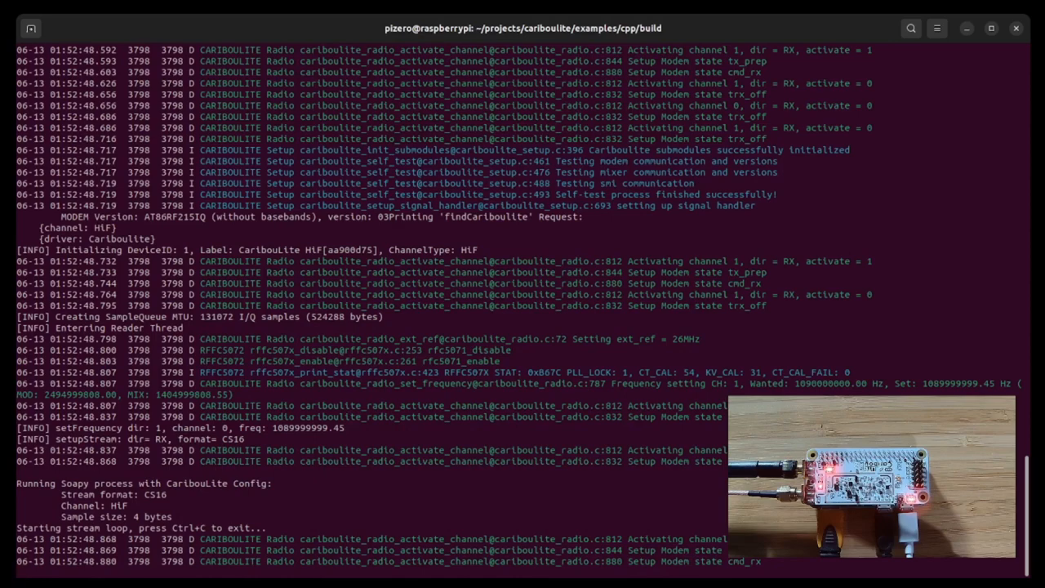
pyautogui.scroll(-3)
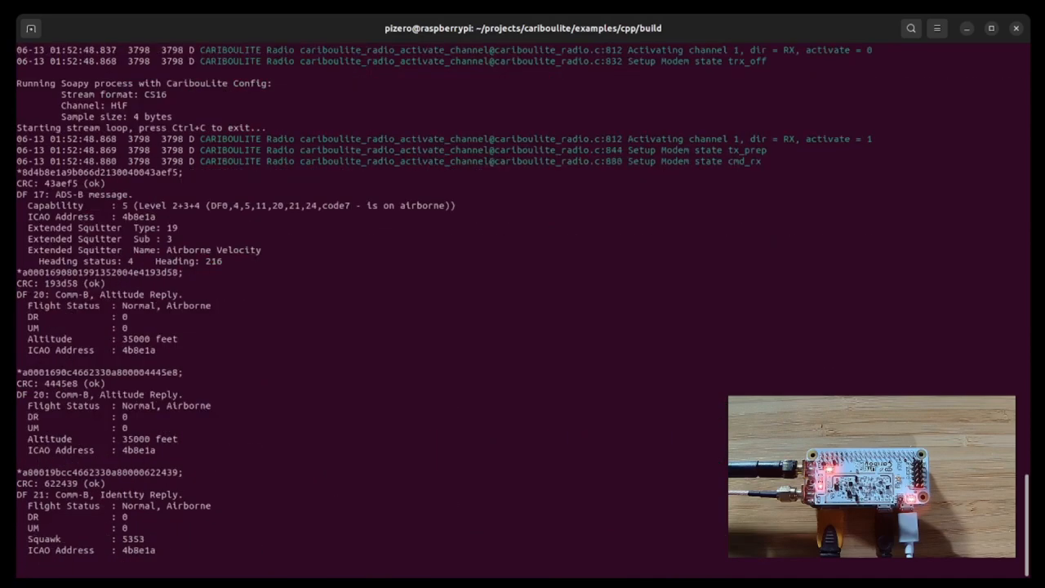
pyautogui.scroll(-3)
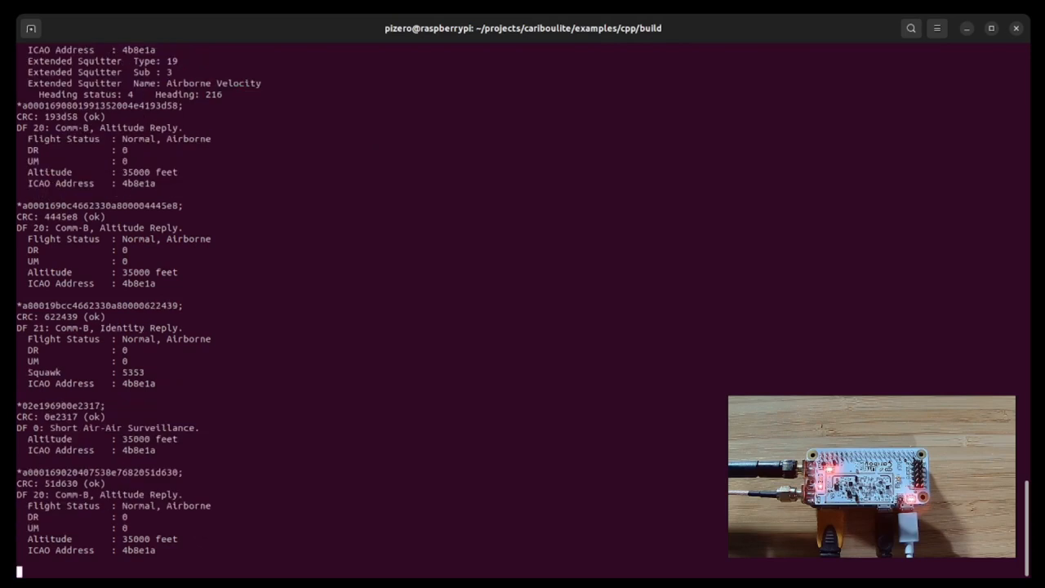
pyautogui.scroll(-3)
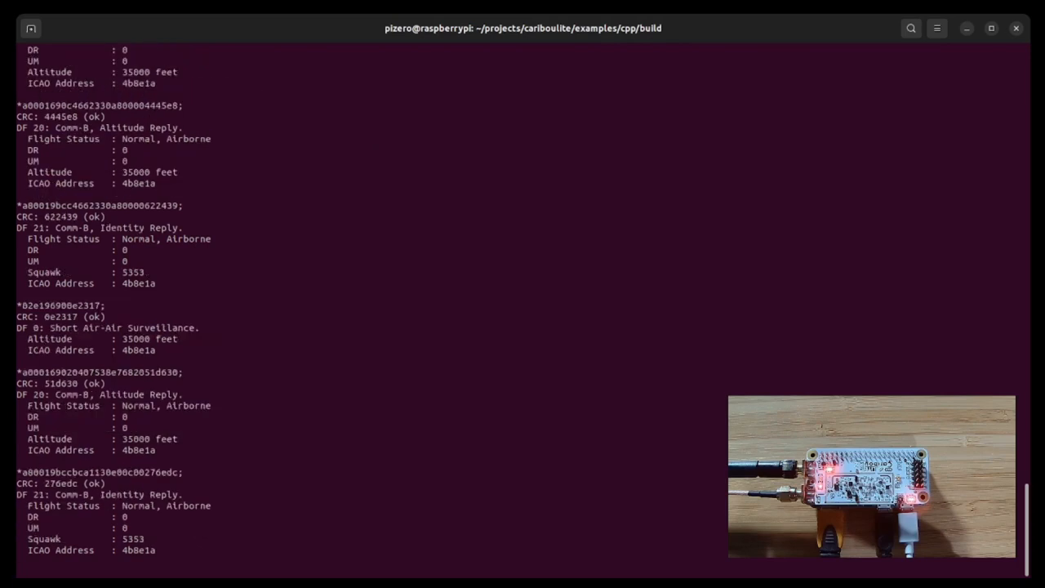
pyautogui.scroll(-3)
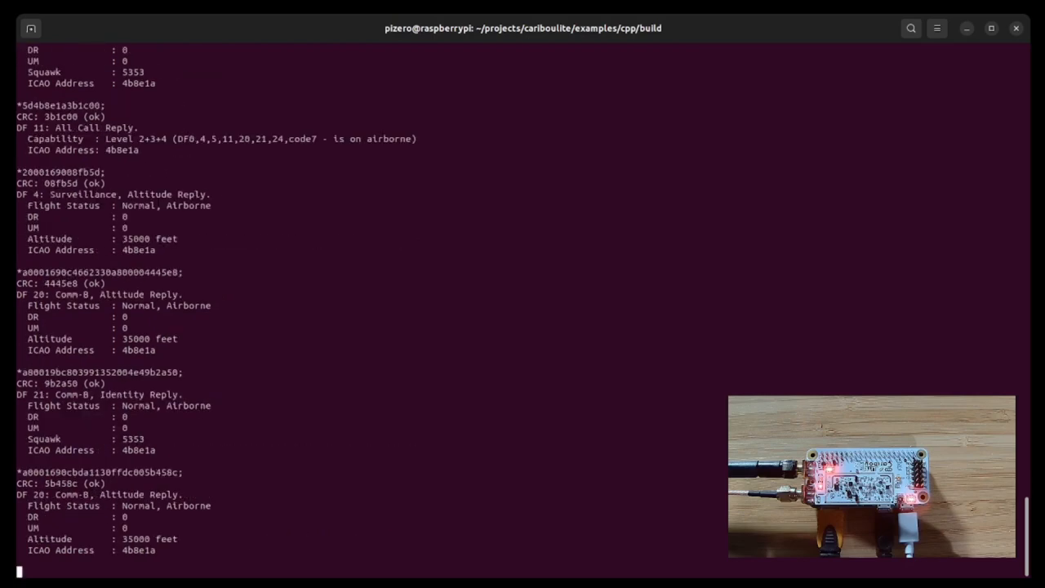
pyautogui.scroll(-3)
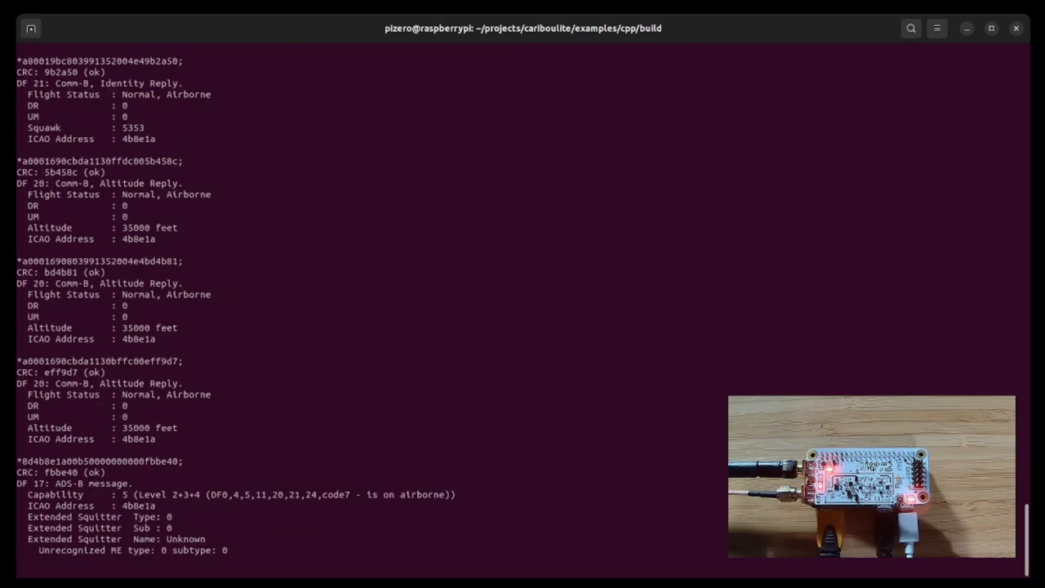
pyautogui.scroll(-3)
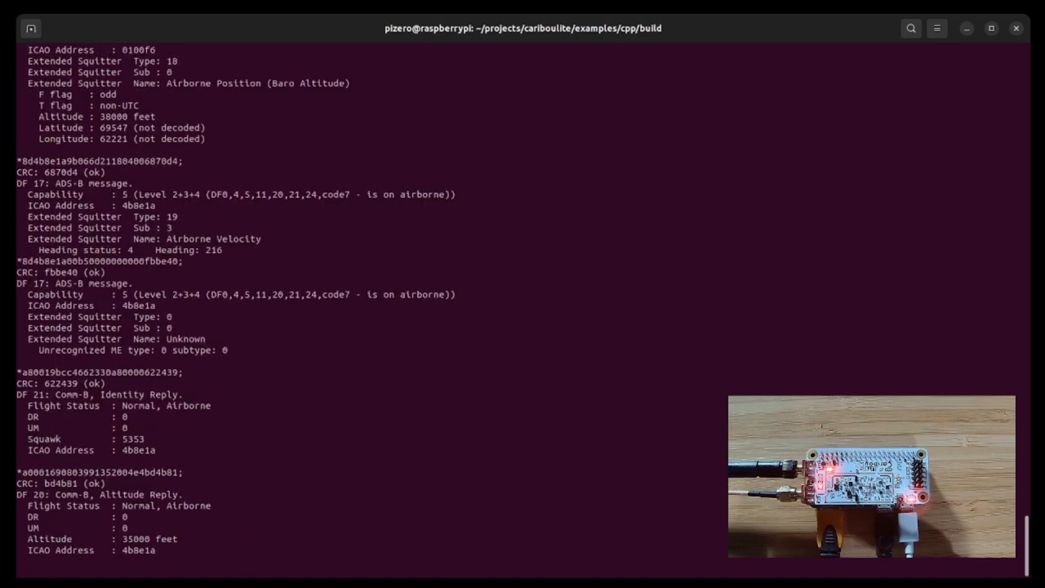
pyautogui.scroll(-3)
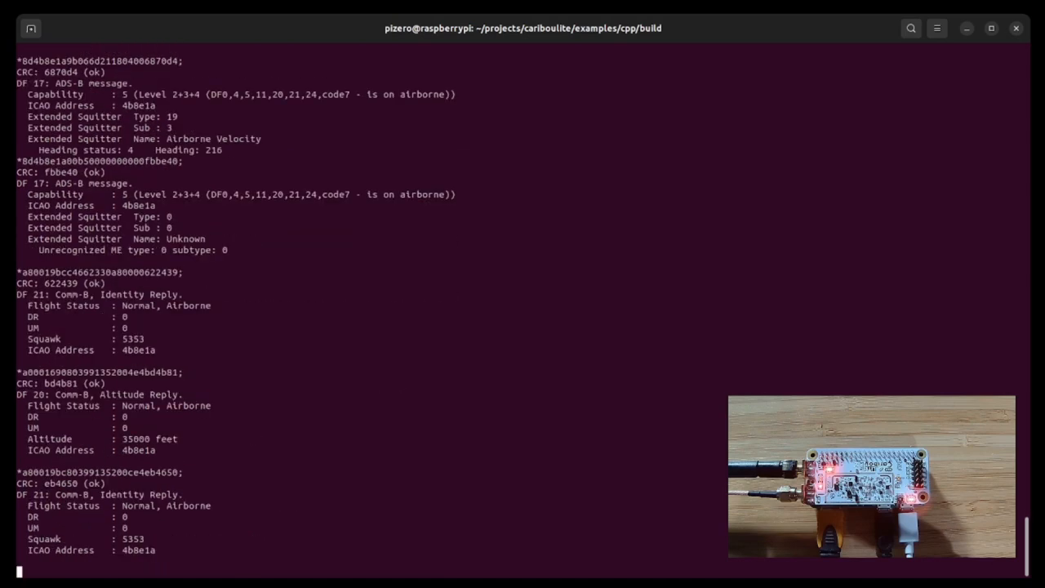